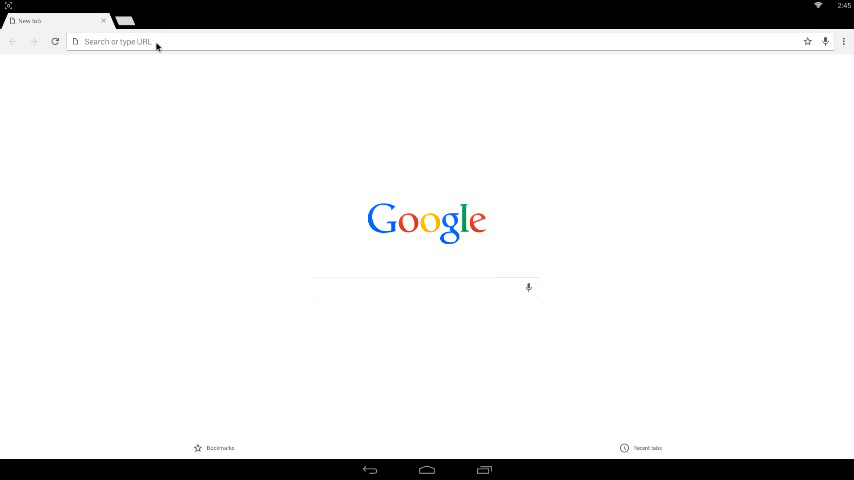
- Run a Google search for 'kingroot apk' from the Chrome address bar suggestion
{"action": "type", "text": "Kingroot apk"}
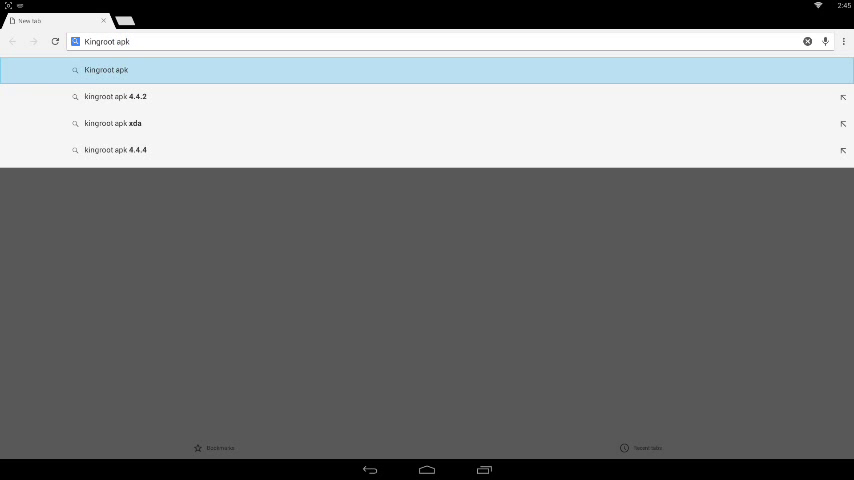
{"action": "left_click", "coordinate": [106, 70]}
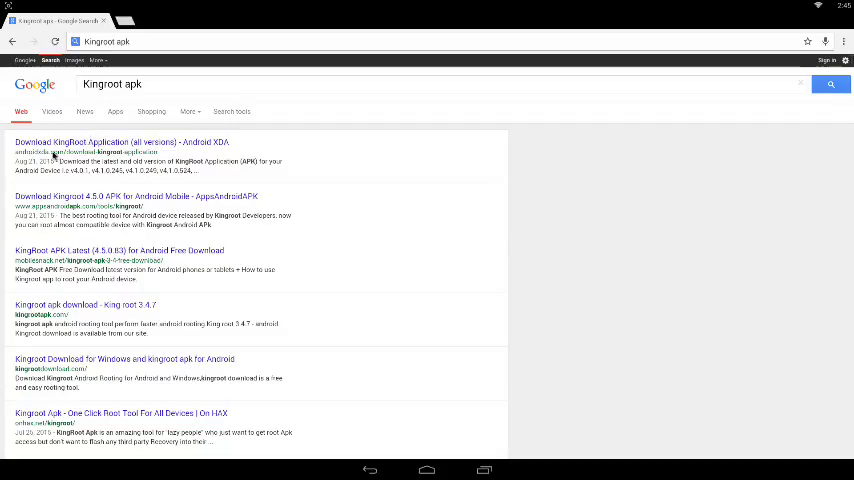
{"action": "mouse_move", "coordinate": [168, 168]}
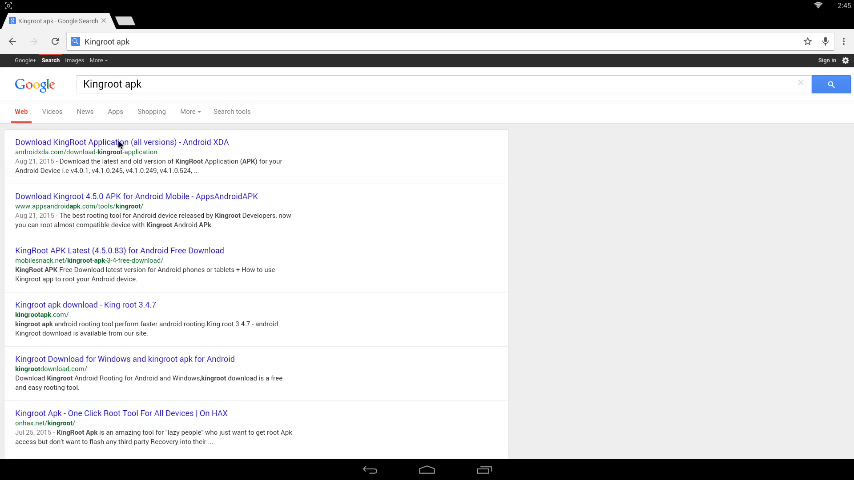
- From the androidxda KingRoot article, download the last listed APK version
{"action": "left_click", "coordinate": [112, 142]}
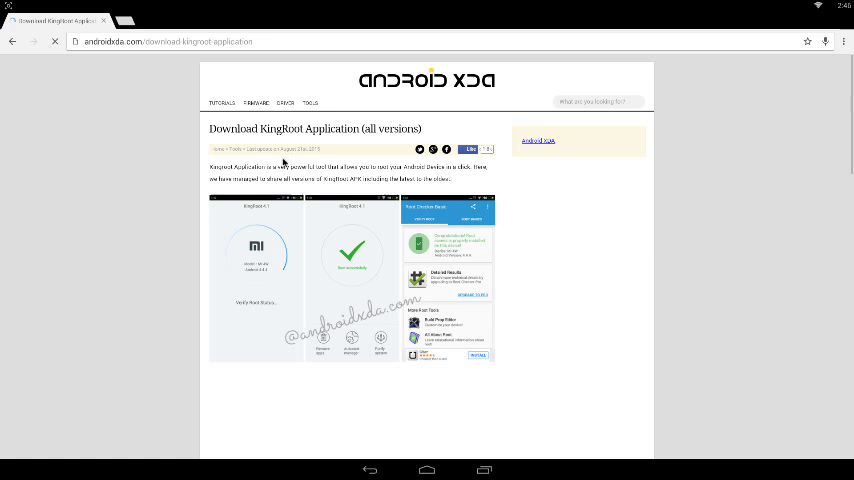
{"action": "scroll", "scroll_direction": "down", "scroll_amount": 3}
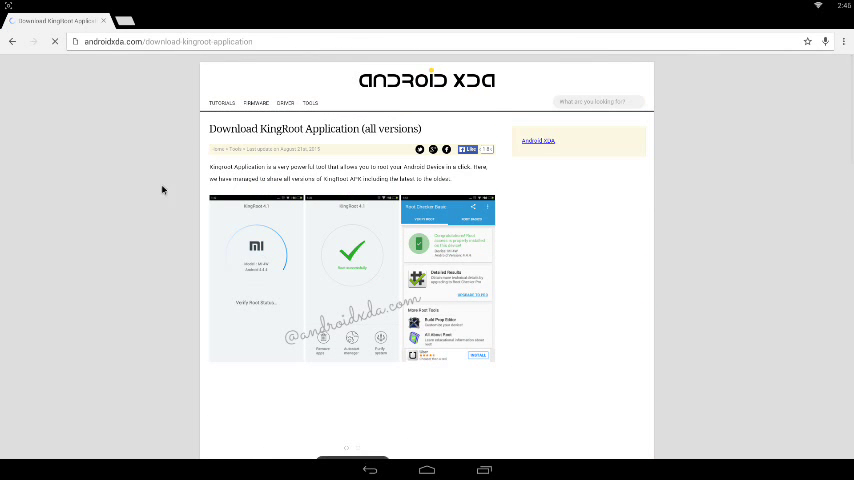
{"action": "scroll", "scroll_direction": "down", "scroll_amount": 3}
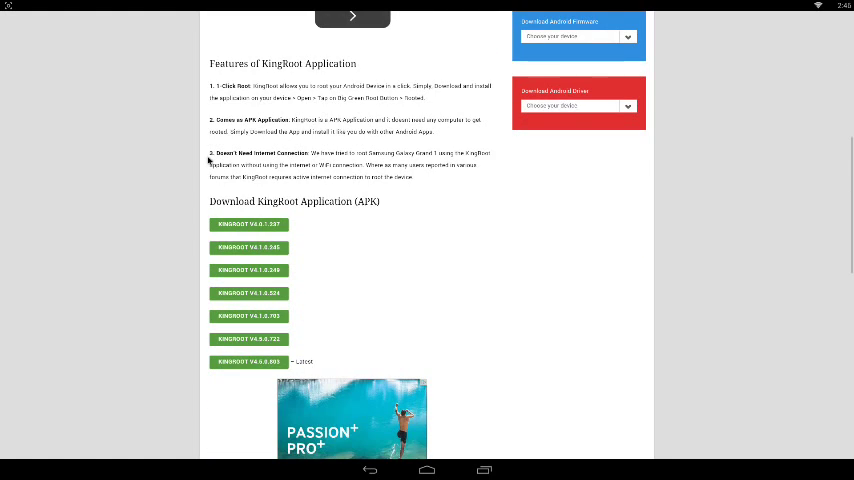
{"action": "scroll", "scroll_direction": "down", "scroll_amount": 3}
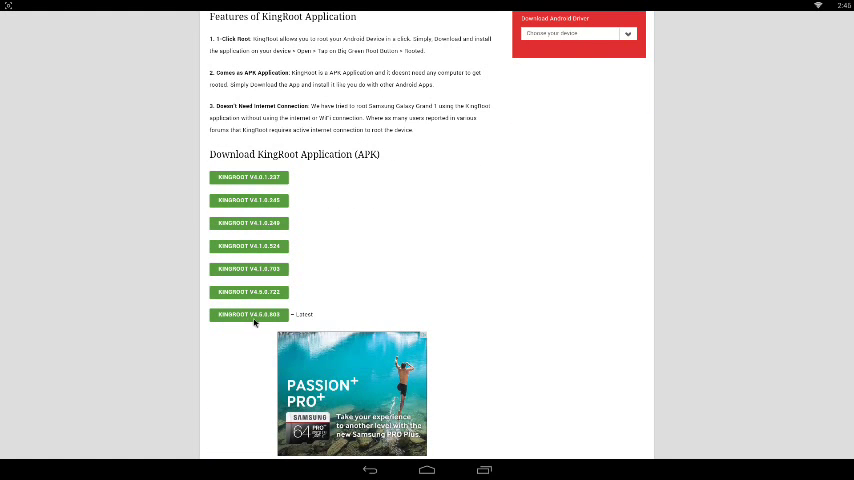
{"action": "left_click", "coordinate": [248, 314]}
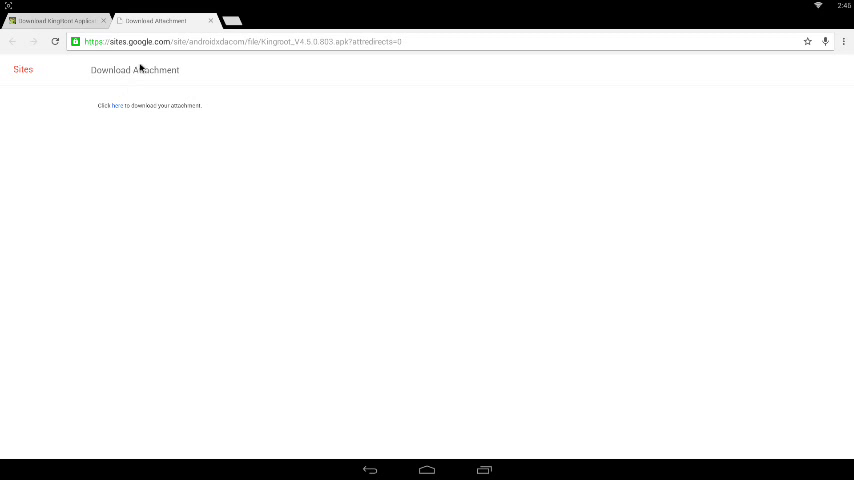
{"action": "mouse_move", "coordinate": [70, 56]}
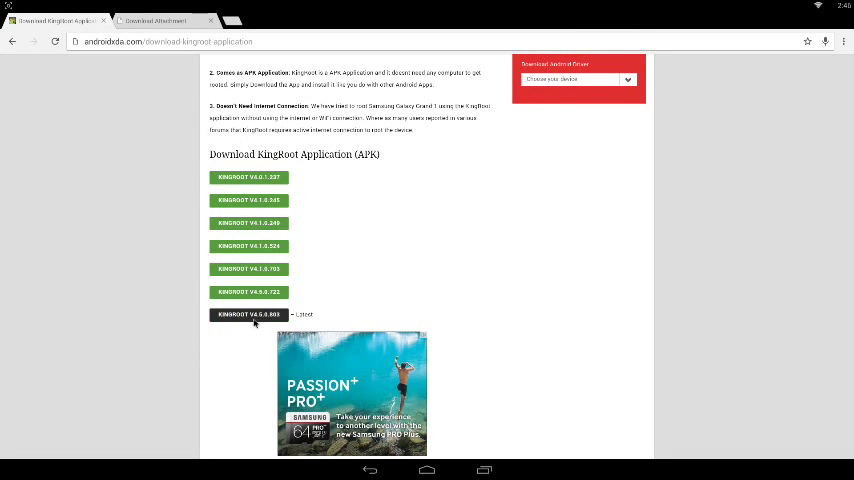
- Install the downloaded KingRoot update, accepting the 'may be harmful' warning
{"action": "left_click", "coordinate": [248, 314]}
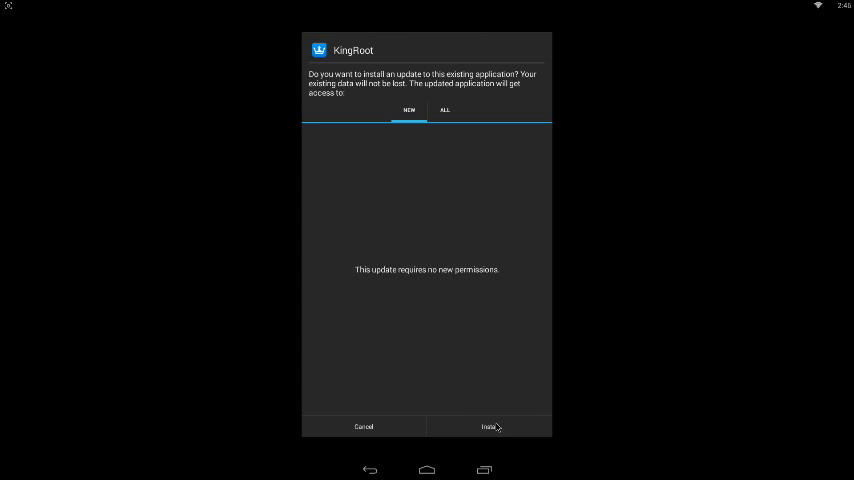
{"action": "left_click", "coordinate": [490, 426]}
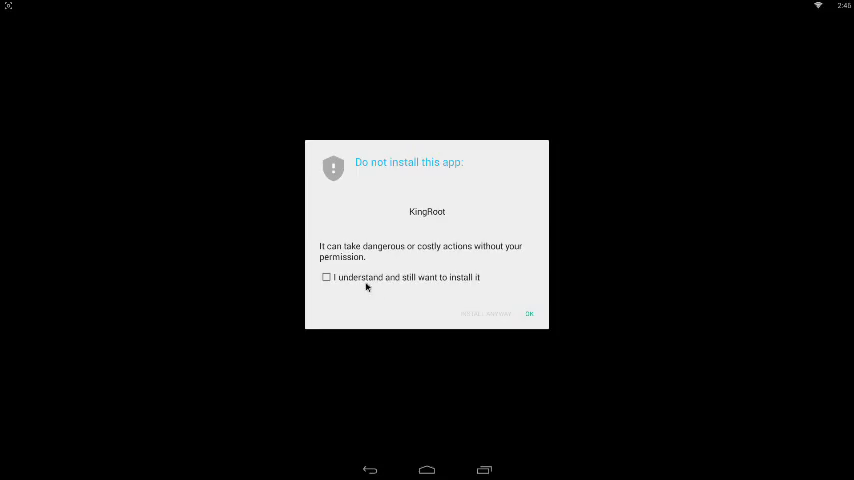
{"action": "left_click", "coordinate": [528, 312]}
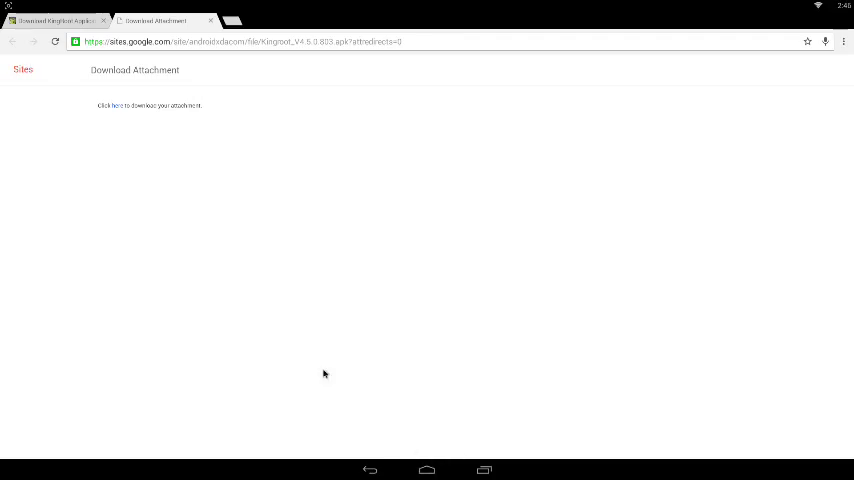
- Return to the home screen and show the app drawer listing KingRoot
{"action": "left_click", "coordinate": [426, 470]}
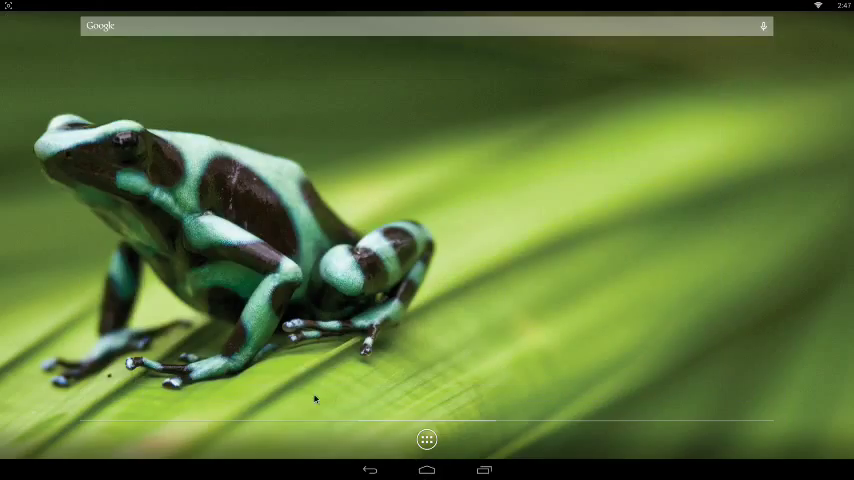
{"action": "left_click", "coordinate": [426, 440]}
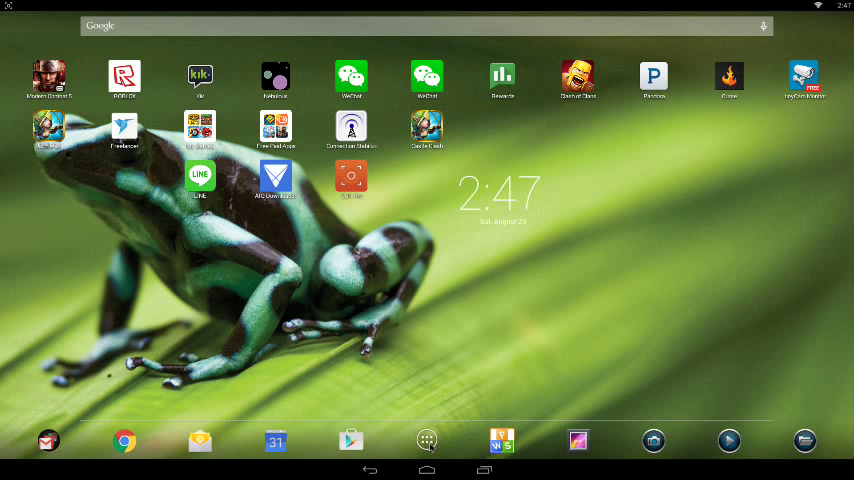
{"action": "left_click", "coordinate": [426, 440]}
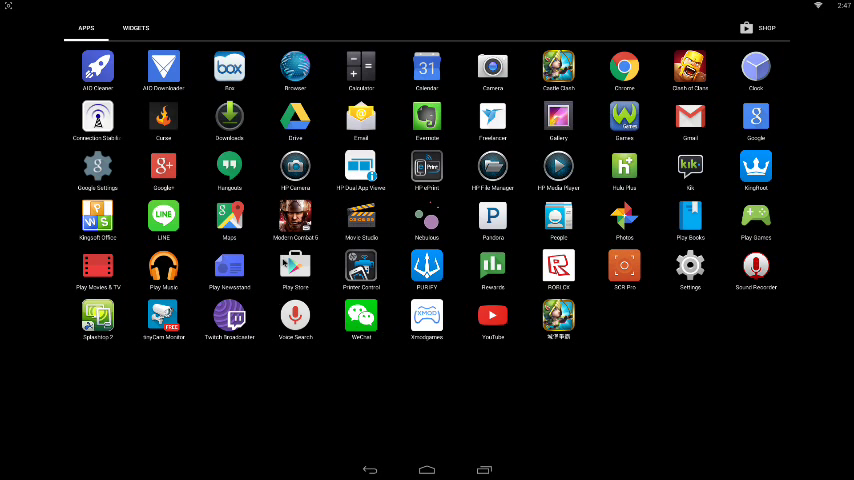
{"action": "mouse_move", "coordinate": [280, 356]}
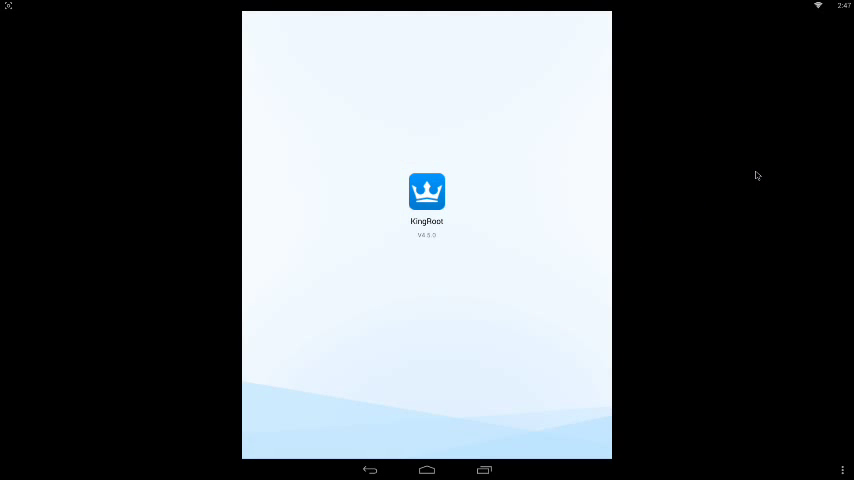
{"action": "mouse_move", "coordinate": [410, 222]}
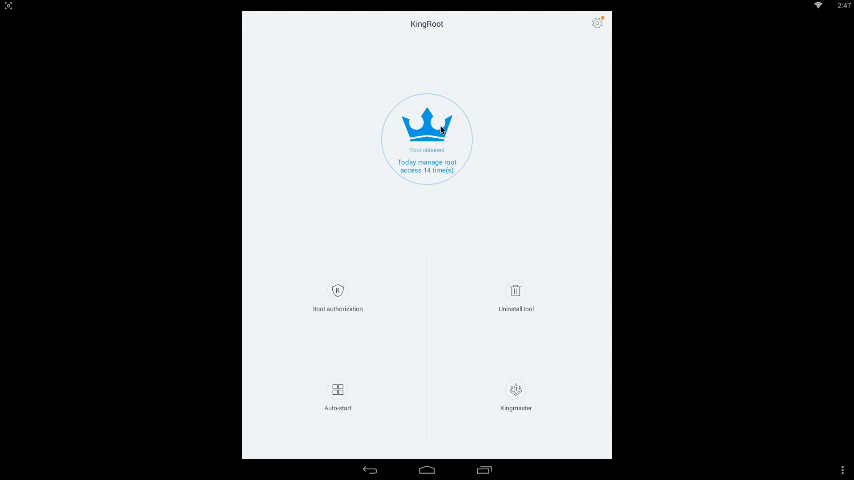
{"action": "mouse_move", "coordinate": [368, 316]}
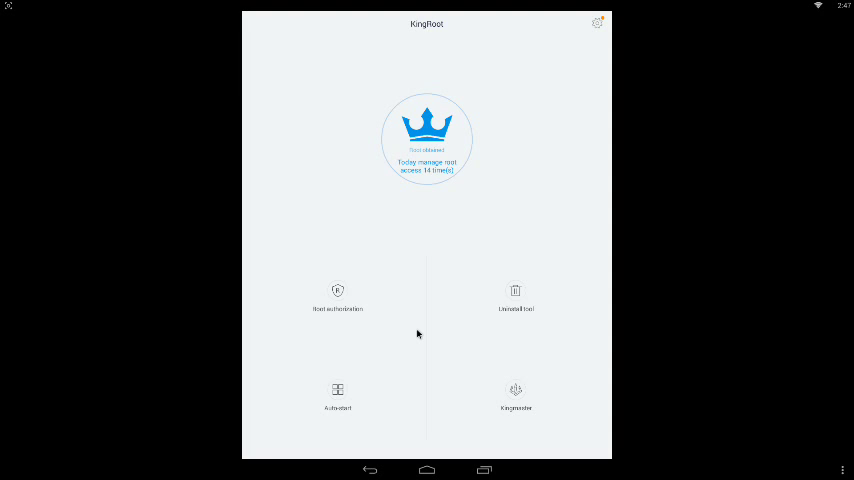
{"action": "mouse_move", "coordinate": [434, 184]}
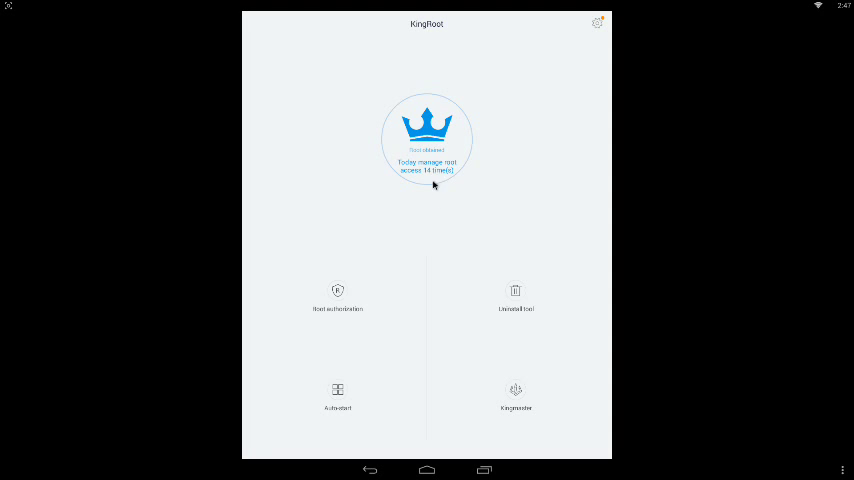
{"action": "mouse_move", "coordinate": [428, 200]}
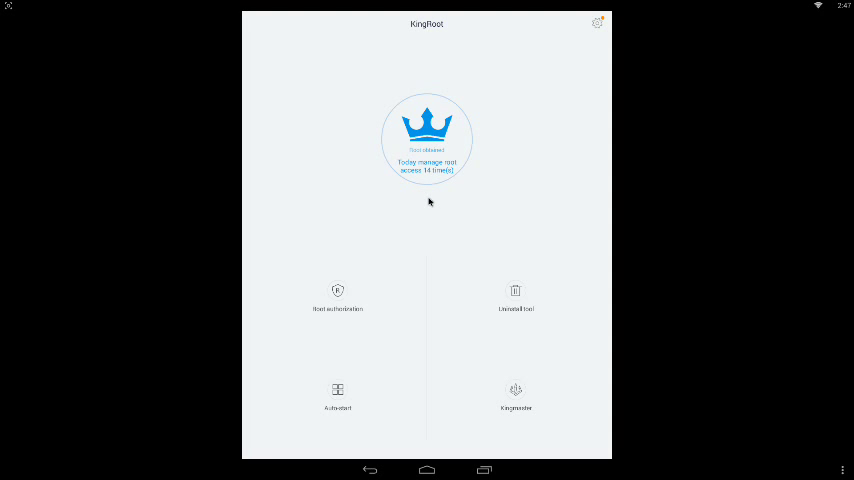
{"action": "mouse_move", "coordinate": [420, 212]}
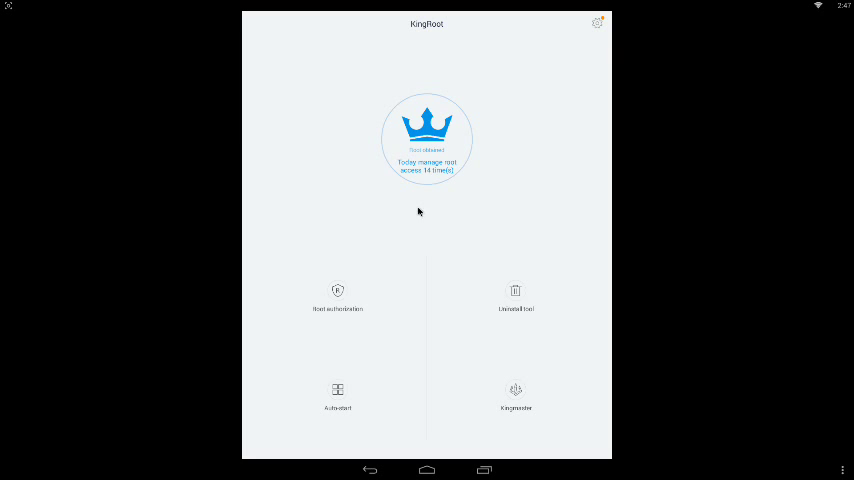
{"action": "mouse_move", "coordinate": [396, 184]}
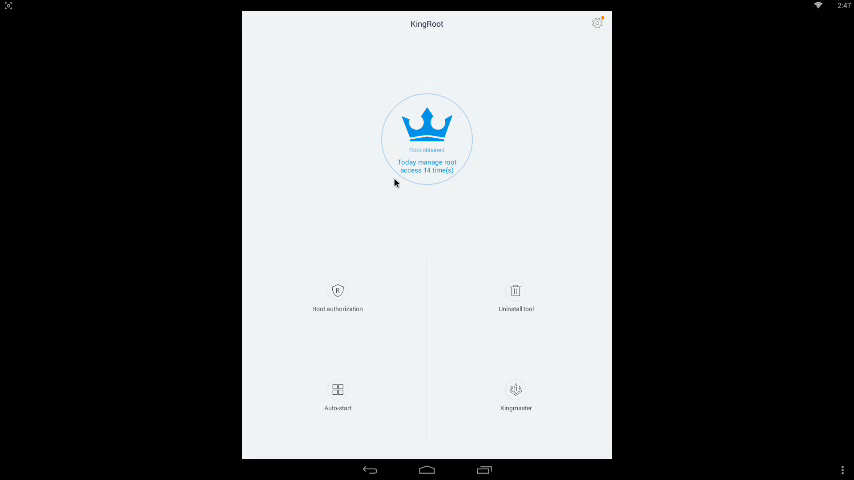
{"action": "mouse_move", "coordinate": [388, 166]}
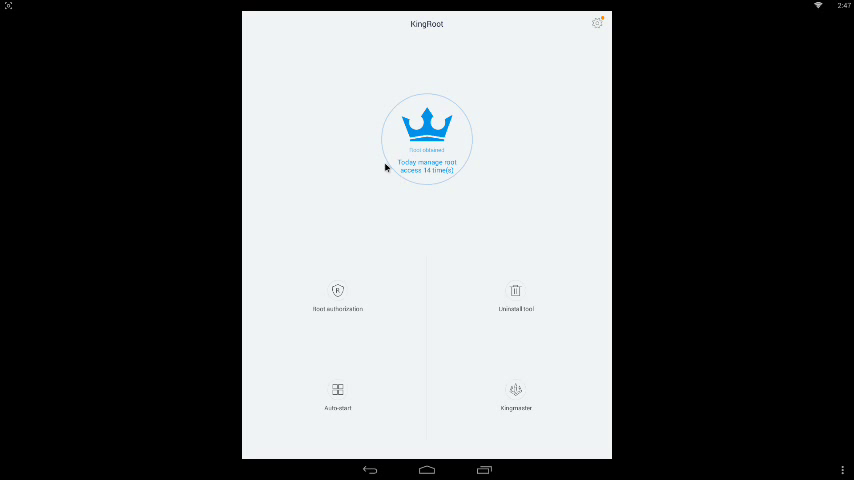
{"action": "mouse_move", "coordinate": [386, 104]}
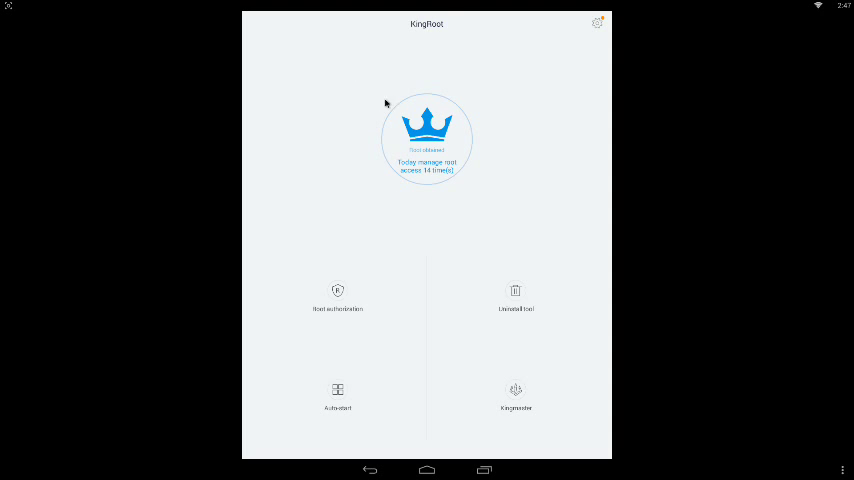
{"action": "mouse_move", "coordinate": [350, 312]}
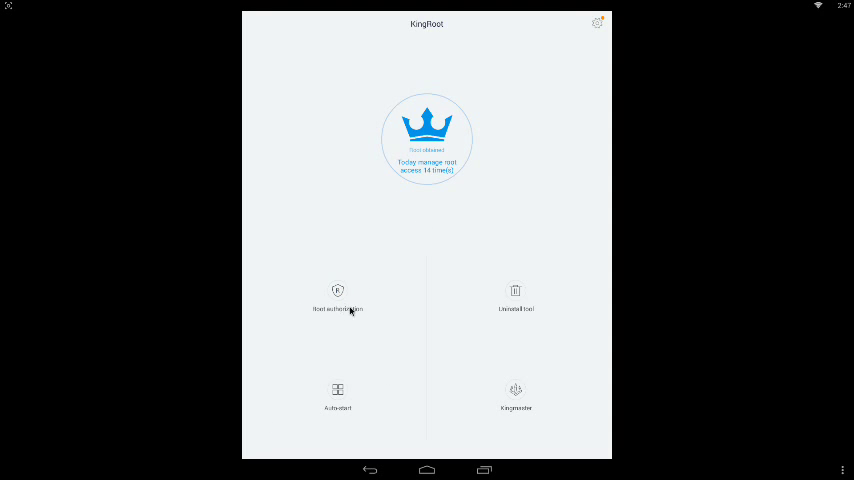
- View KingRoot's Root authorization list of apps and their root permissions
{"action": "left_click", "coordinate": [336, 300]}
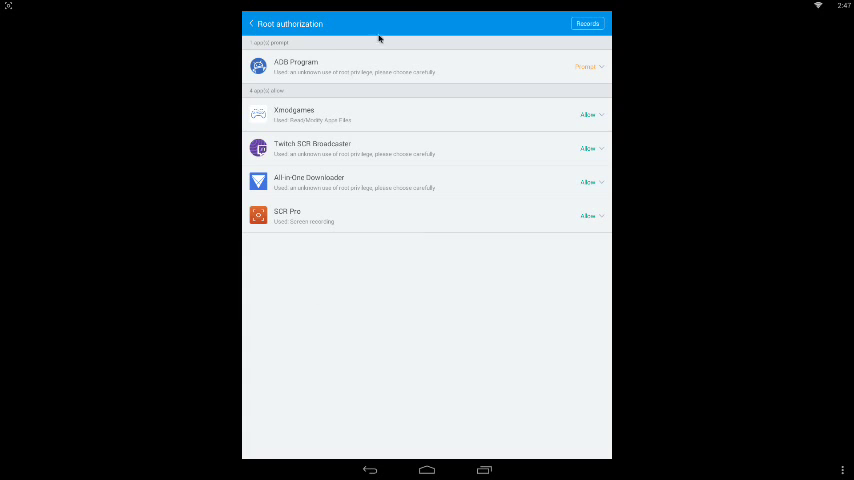